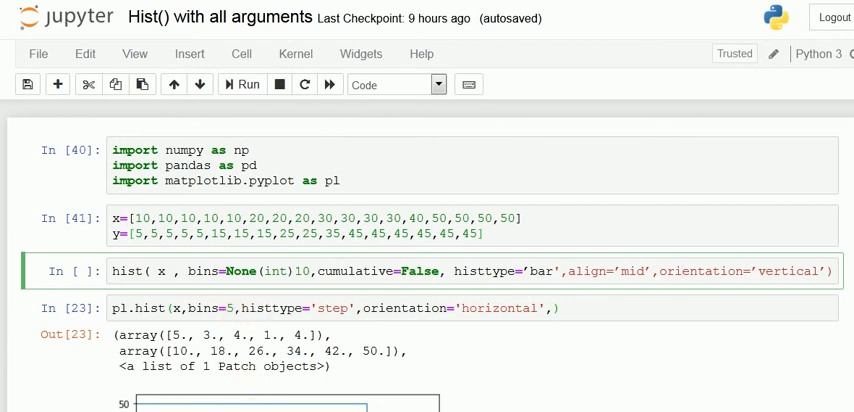
scroll("down", 3)
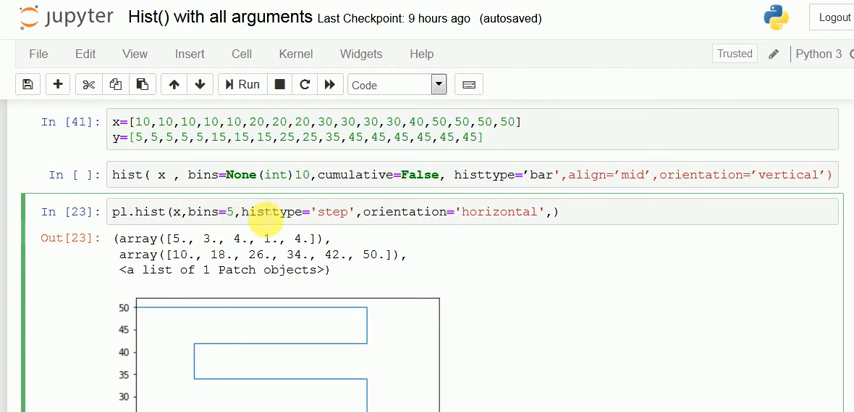
mouse_move(505, 225)
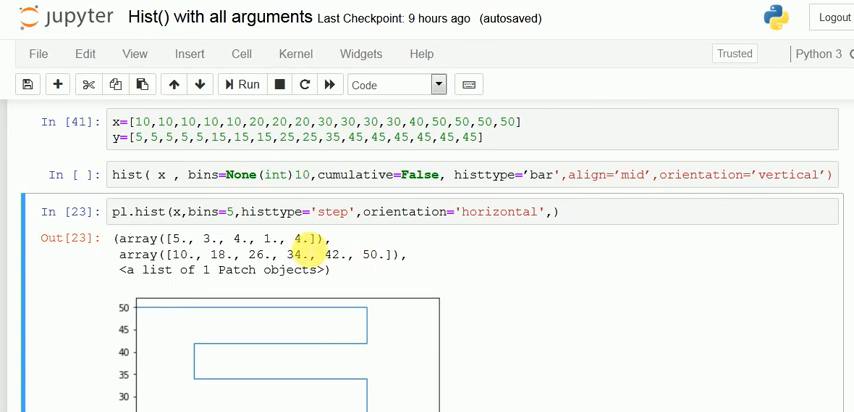
scroll("down", 3)
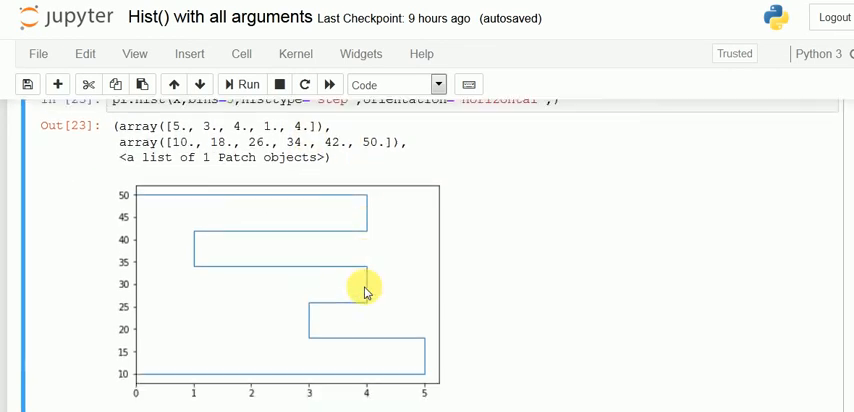